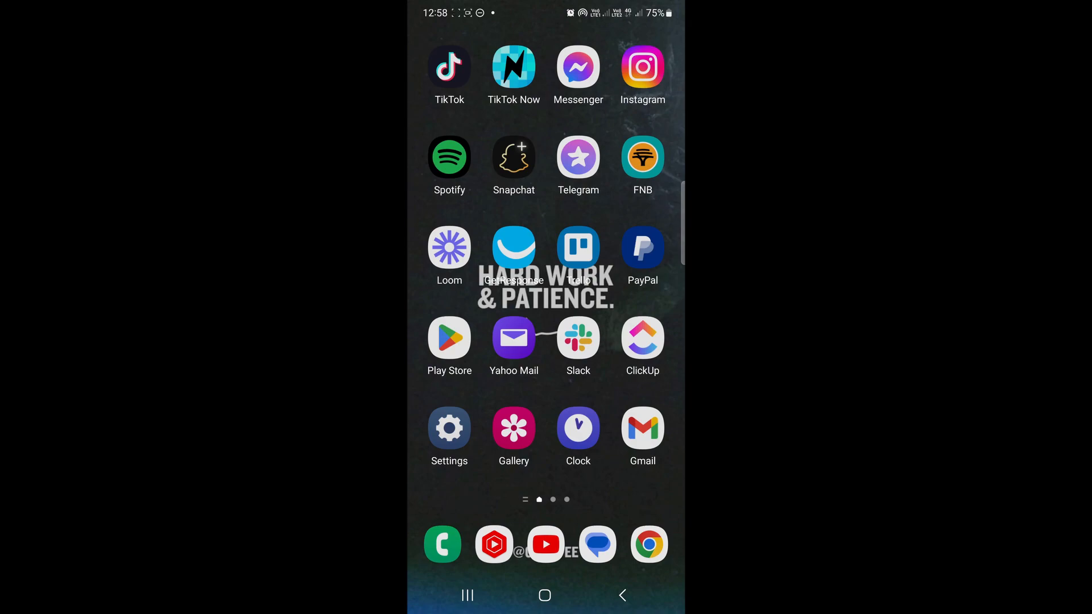
# Launch YouTube from the home screen dock so its home feed appears
pyautogui.click(545, 545)
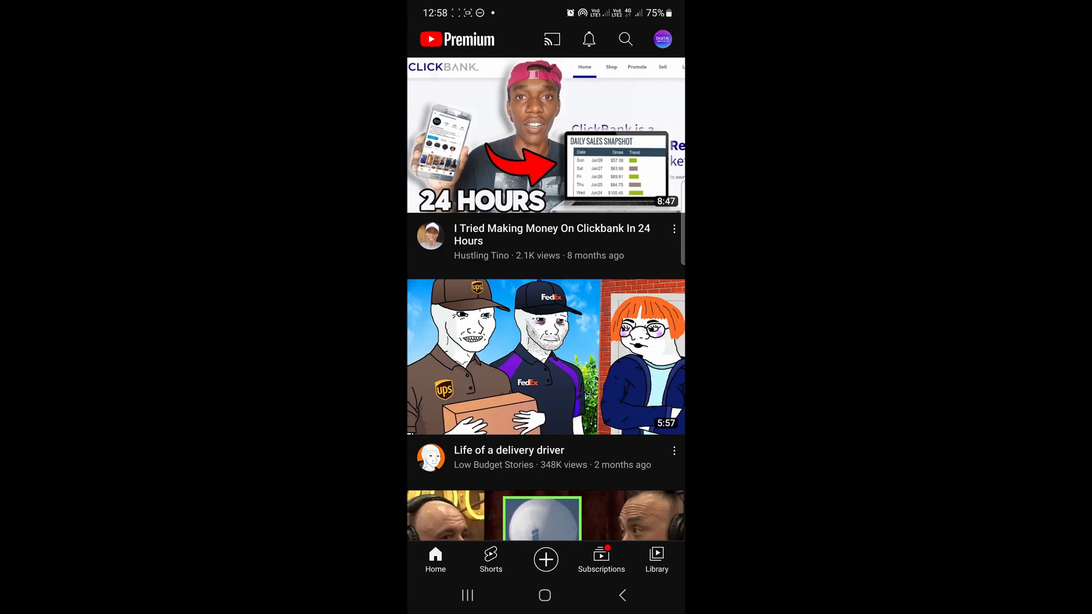
# Open the 'Life of a delivery driver' video from the feed and bring up its Share options
pyautogui.click(545, 357)
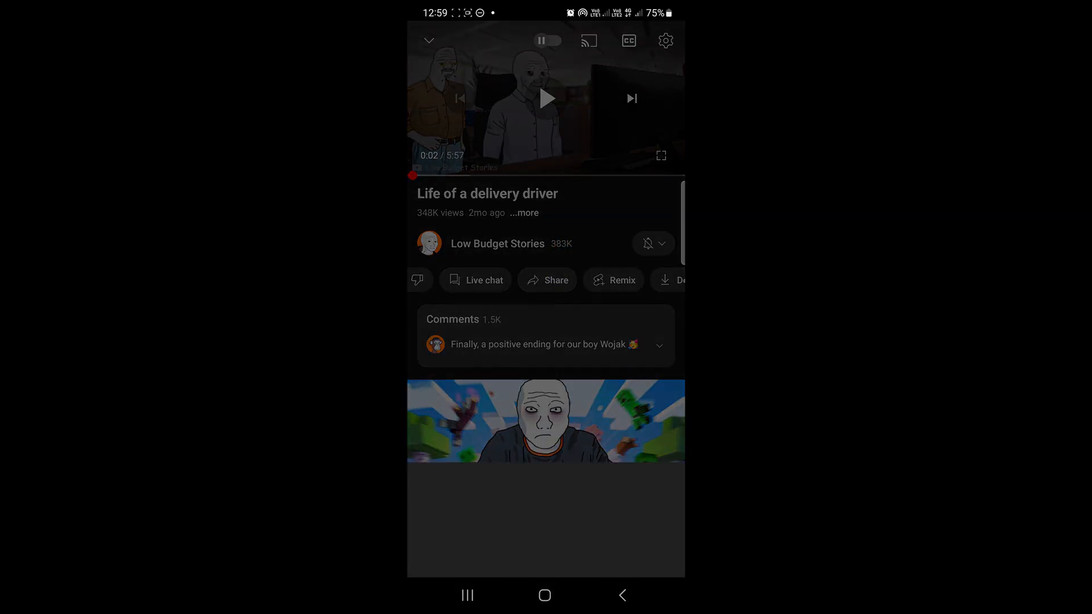
pyautogui.click(547, 280)
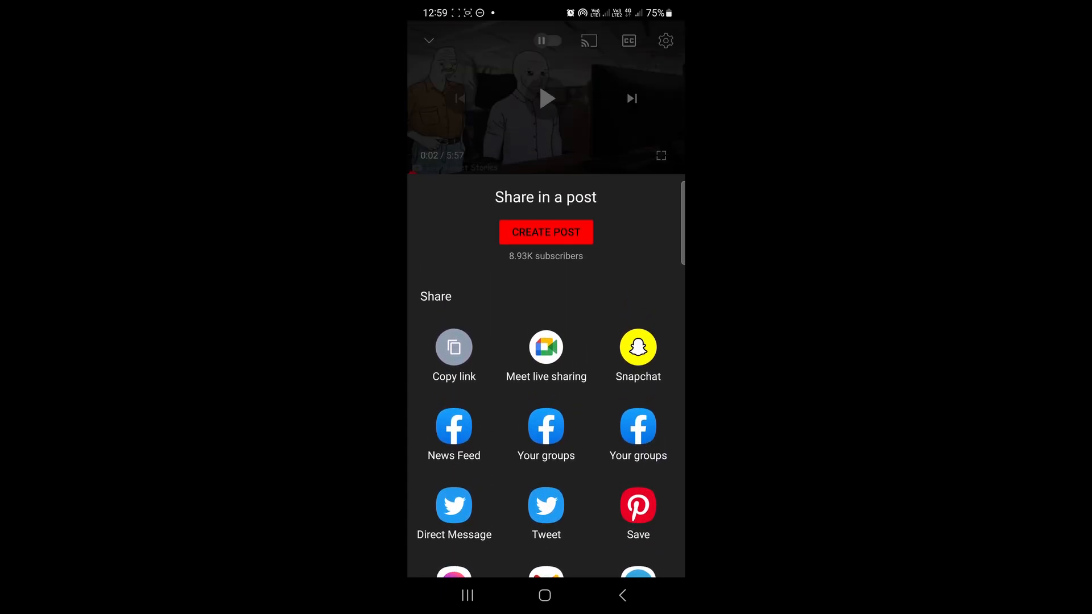
# Copy the video's link to the clipboard via Copy link in the share sheet
pyautogui.click(454, 347)
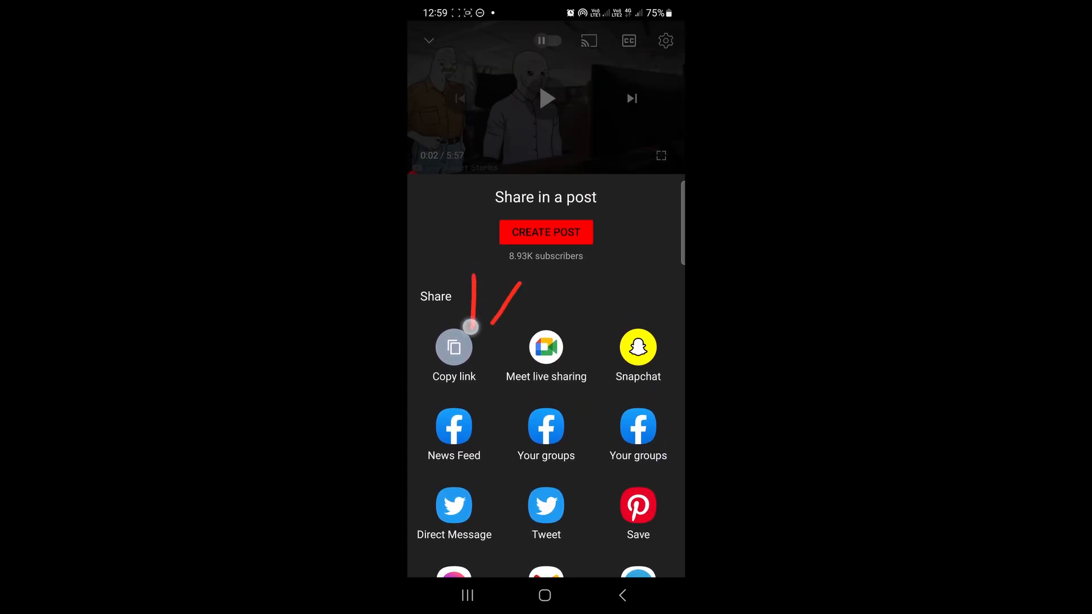
pyautogui.click(454, 347)
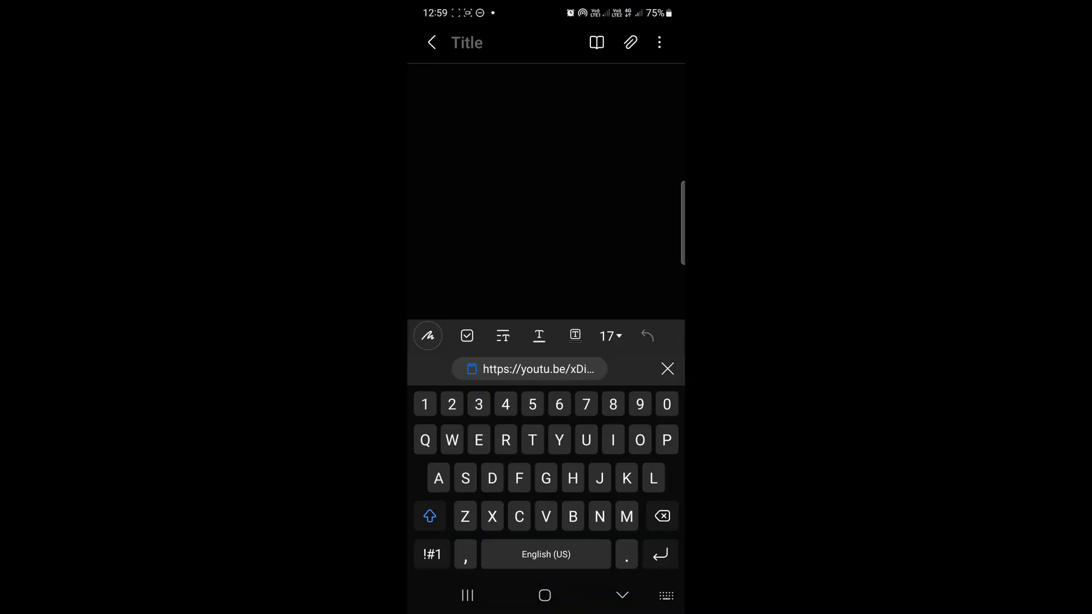
pyautogui.click(460, 98)
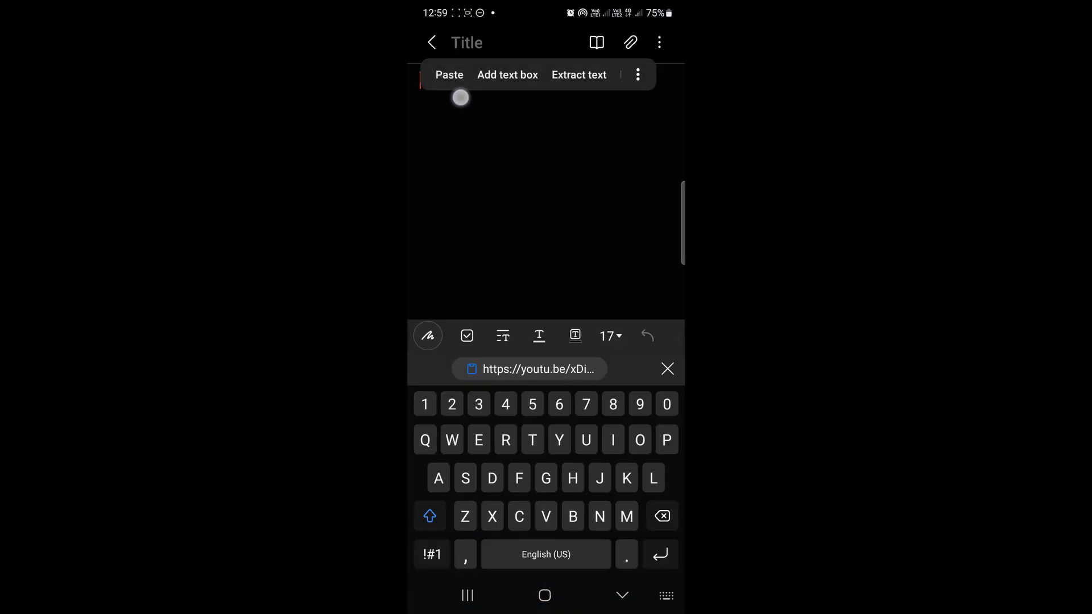
pyautogui.click(450, 75)
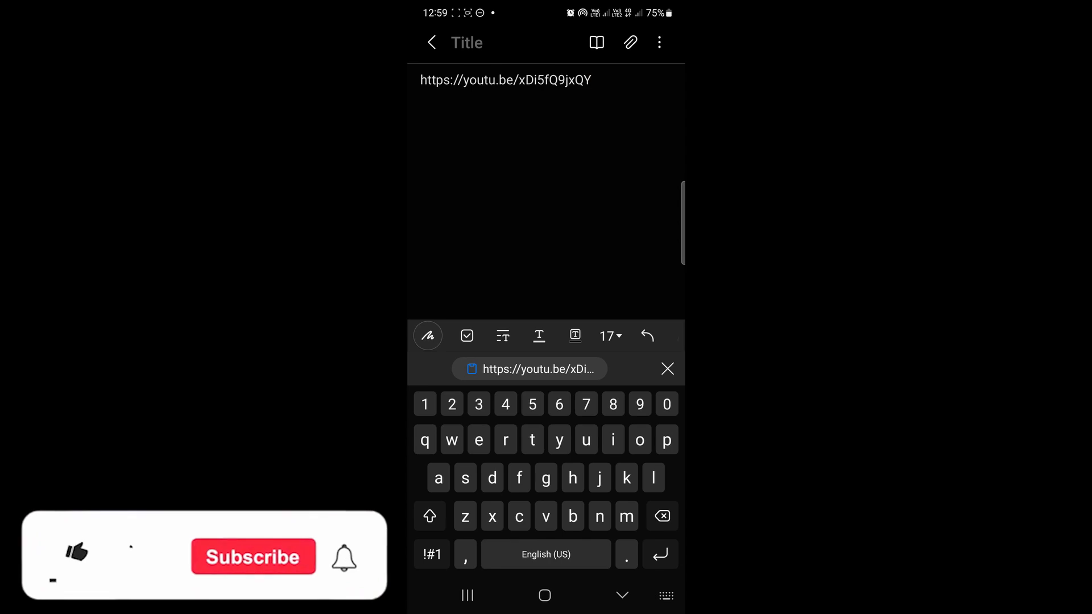
pyautogui.click(73, 561)
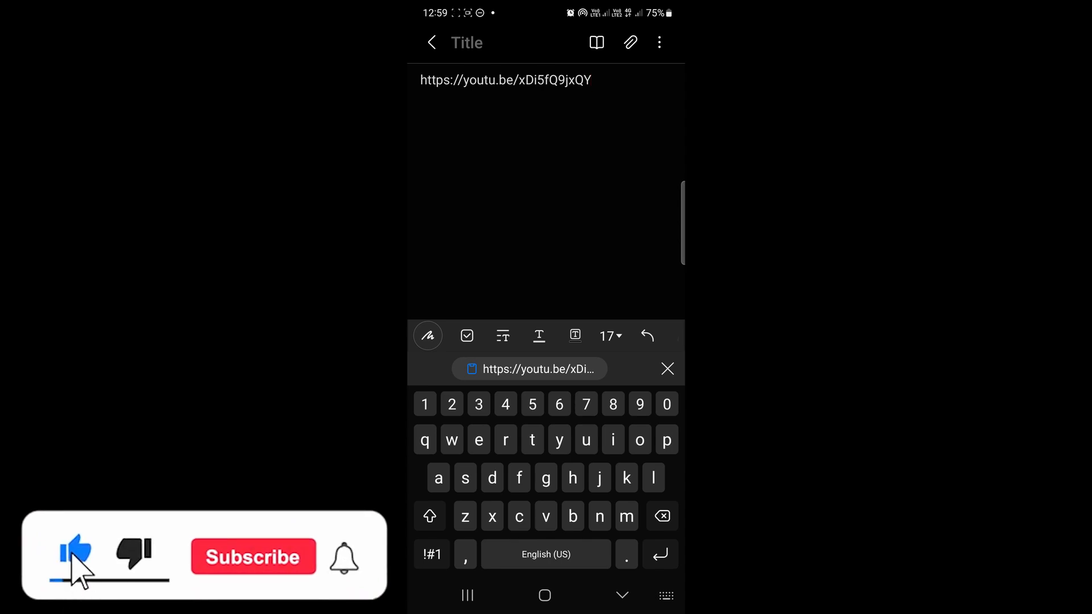
pyautogui.click(253, 557)
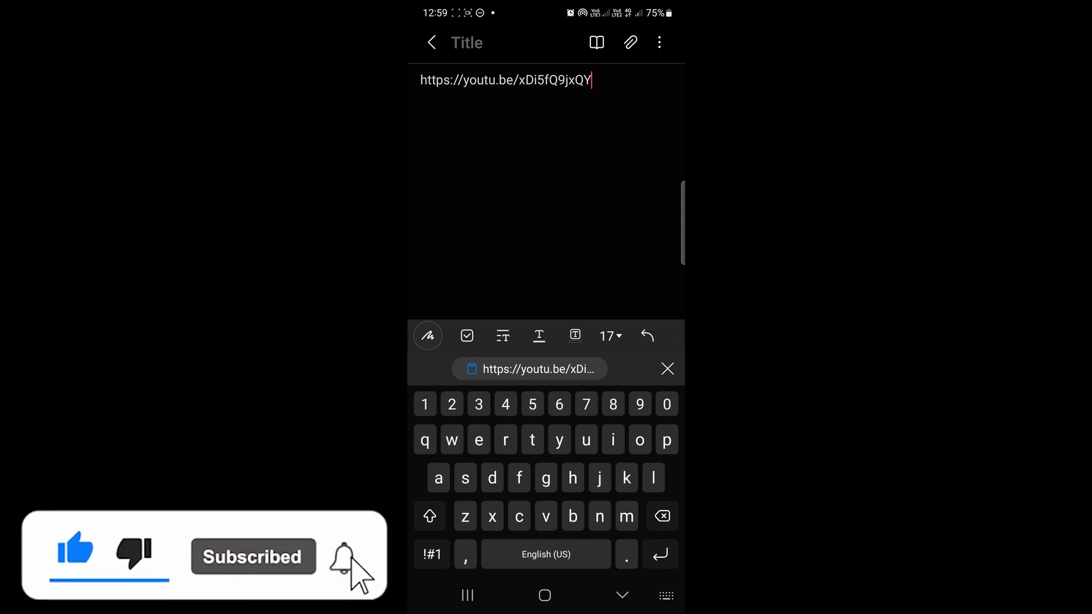